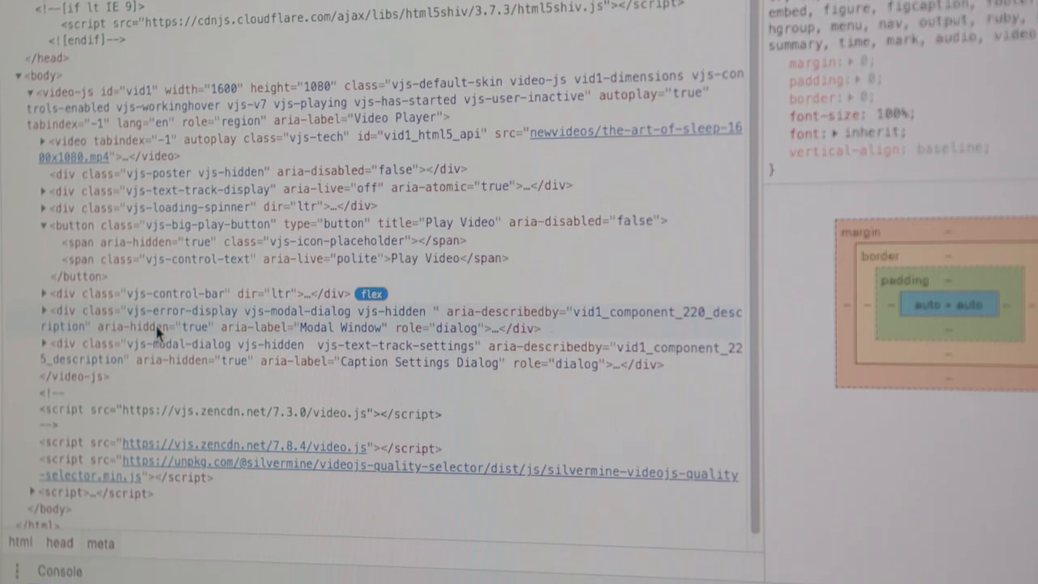
# - Show THE ART OF SILENCE head metadata and Properties tab in the DevTools Elements panel
pyautogui.click(60, 571)
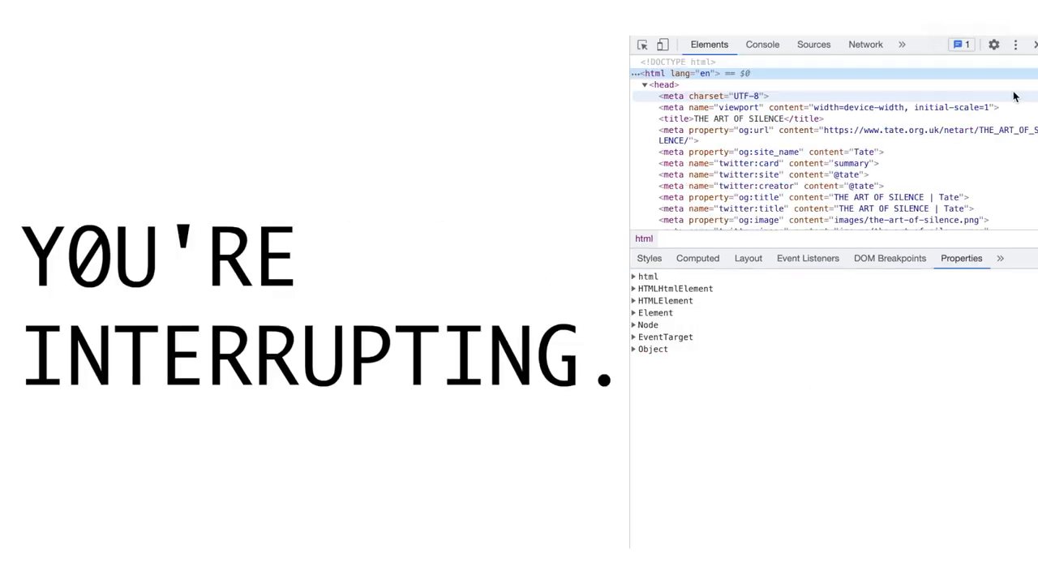
# - Replace the DevTools view with Heath Bunting's BorderXing Guide 2000 homepage and logo
pyautogui.scroll(-3)
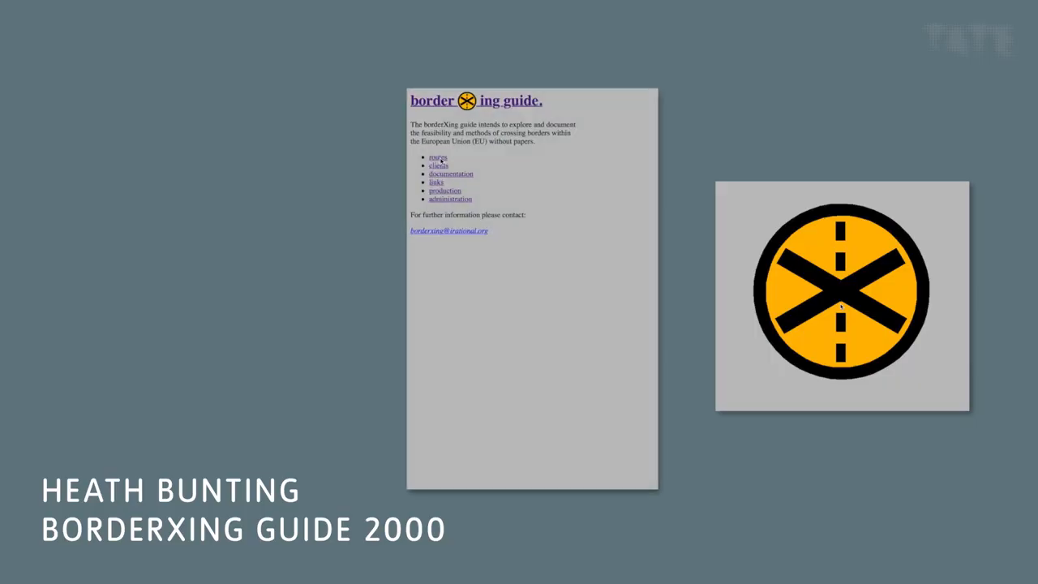
# - Open the borderXing routes section, then reach inIVA's gallery listing Kathrine Hjelde's 'White'
pyautogui.click(437, 157)
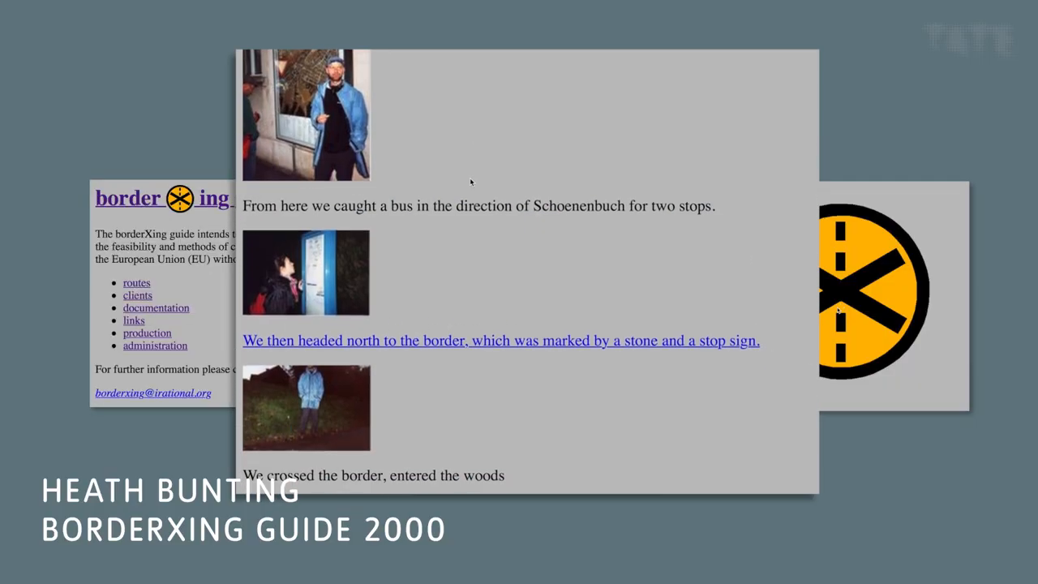
pyautogui.scroll(-3)
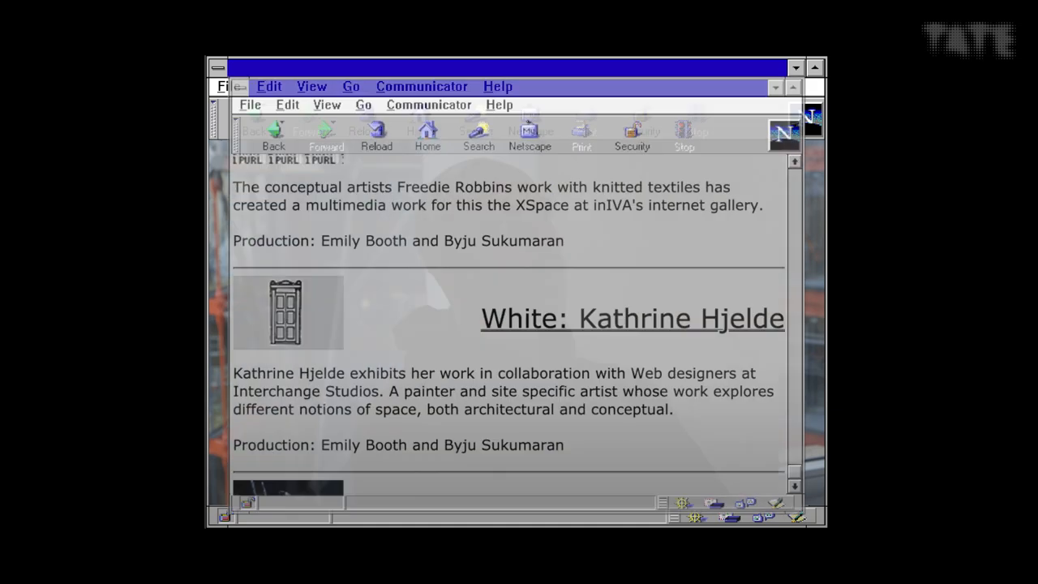
# - Scroll the inIVA artist entries down to Filter: Mary Evans and Simon Tegala's yellow page
pyautogui.scroll(-3)
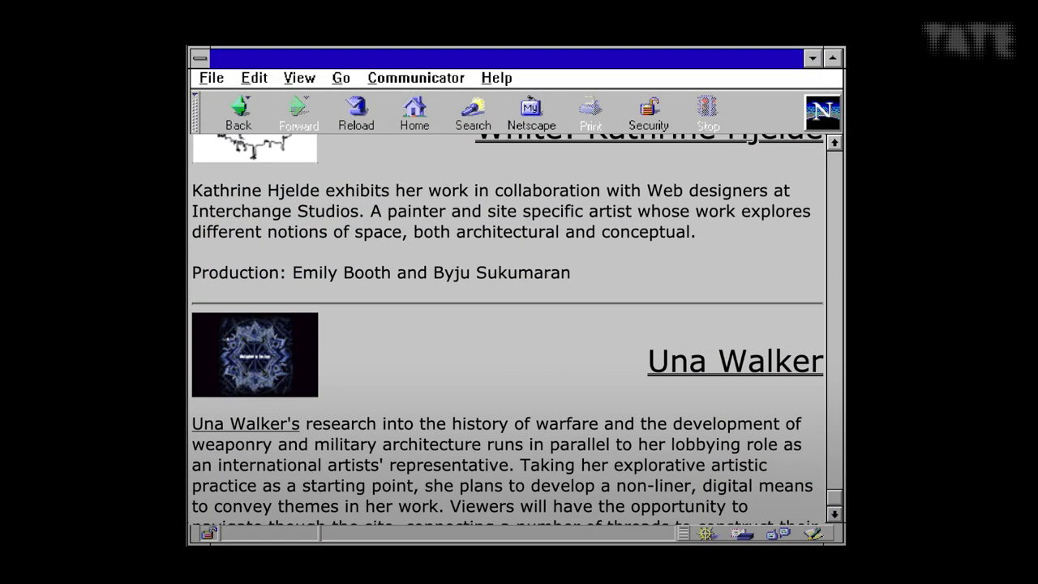
pyautogui.scroll(-3)
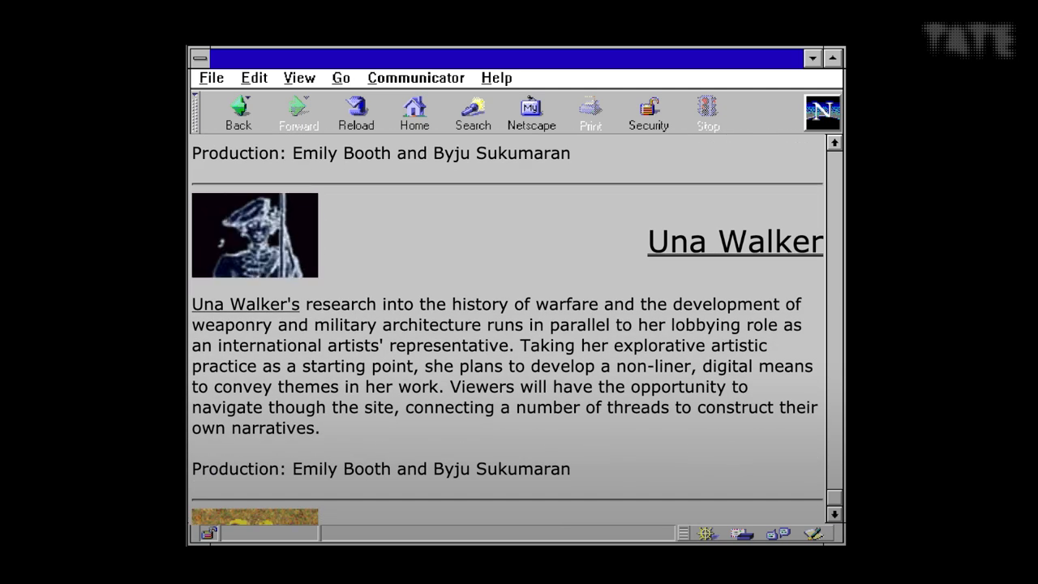
pyautogui.scroll(-3)
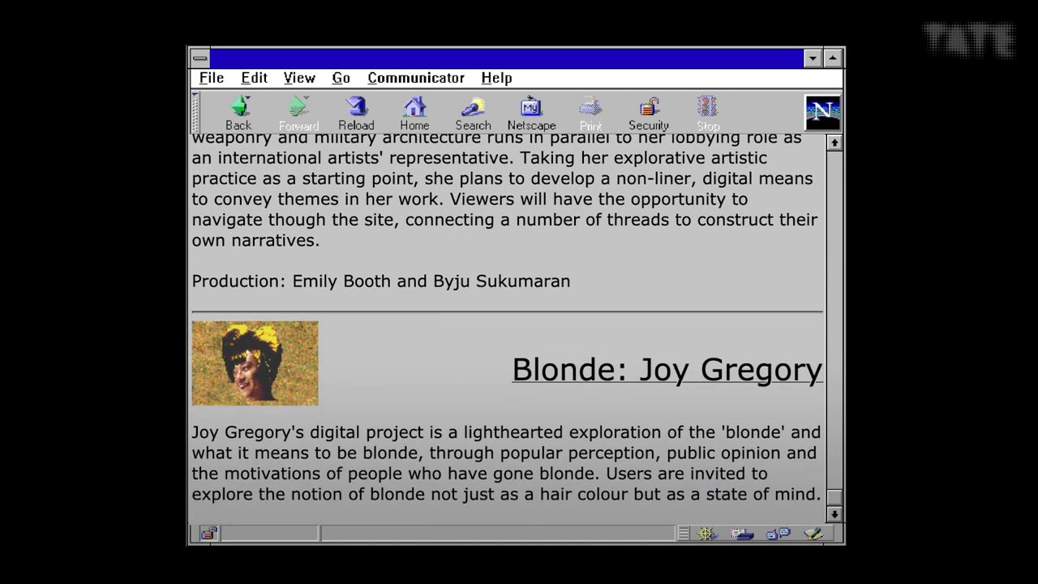
pyautogui.scroll(-3)
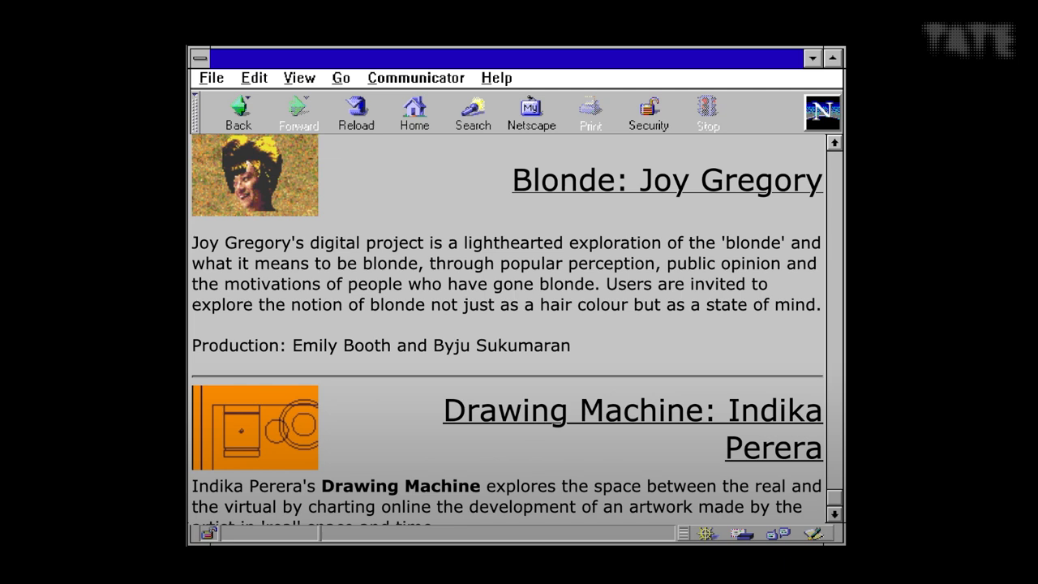
pyautogui.scroll(-3)
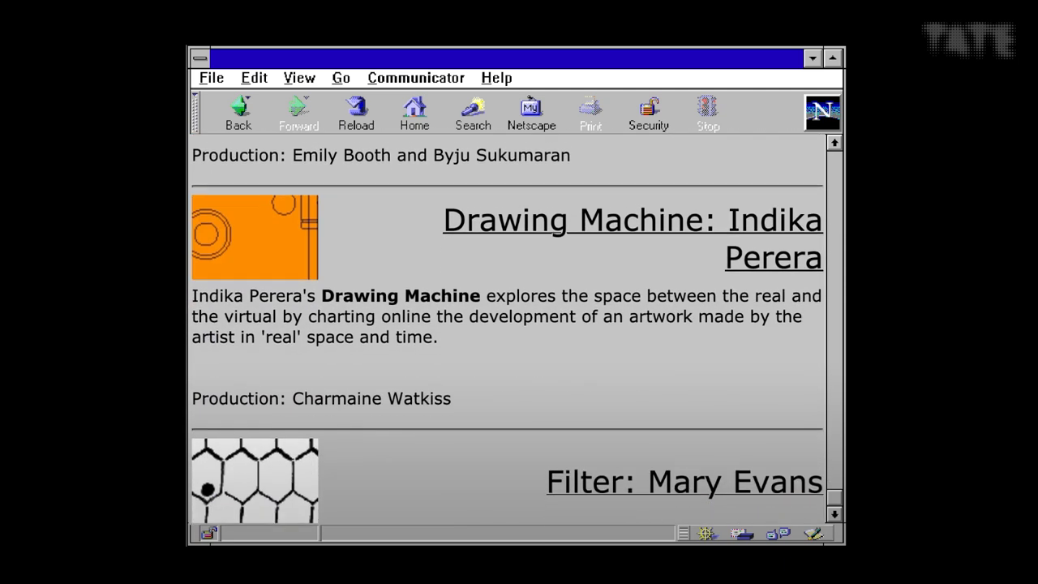
pyautogui.scroll(-3)
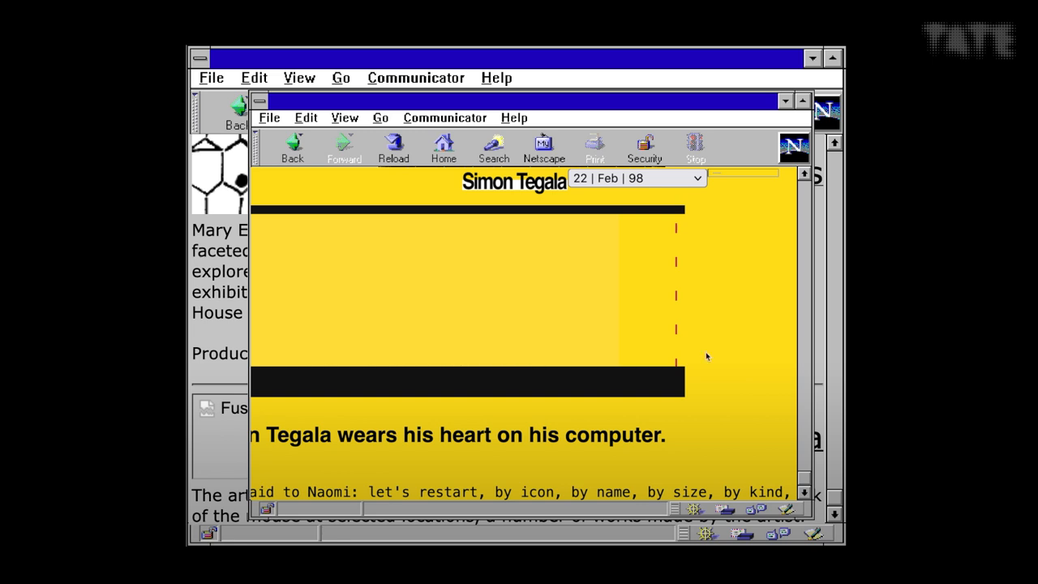
pyautogui.scroll(-3)
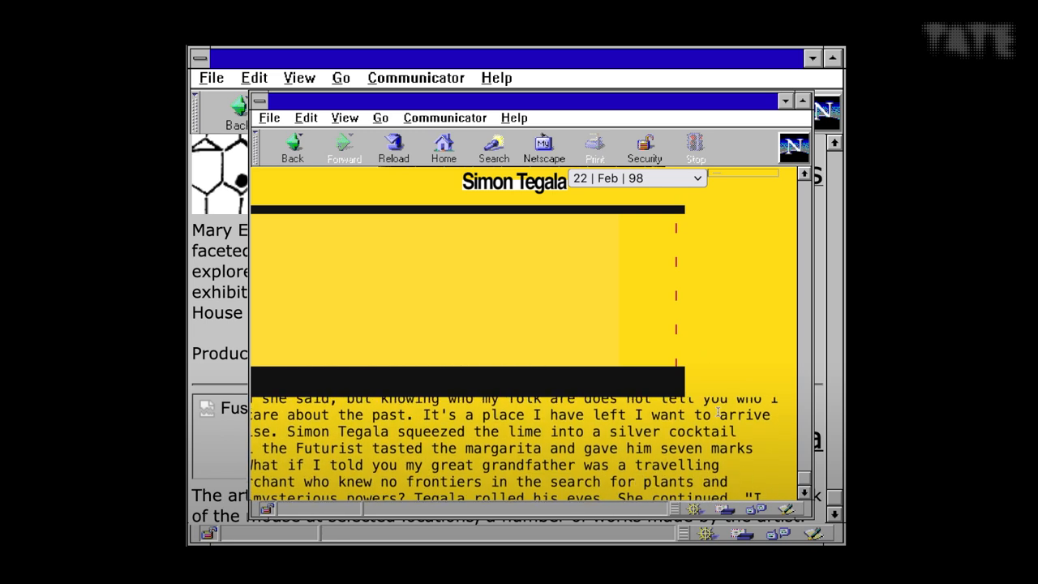
pyautogui.scroll(-3)
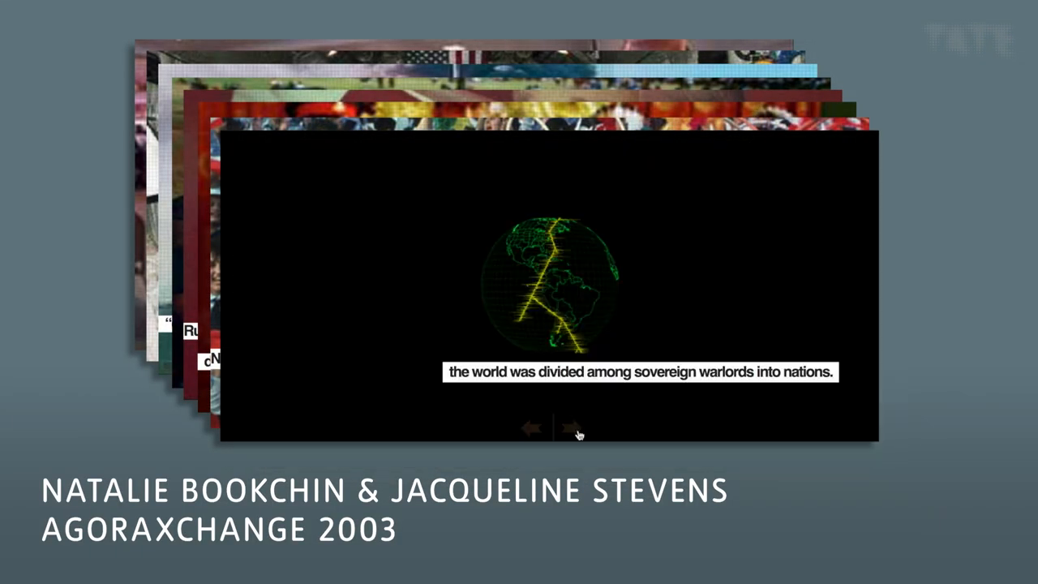
# - Click past the agoraXchange slides and pixel grid to the 14-entry Tate Net Art archive
pyautogui.click(570, 427)
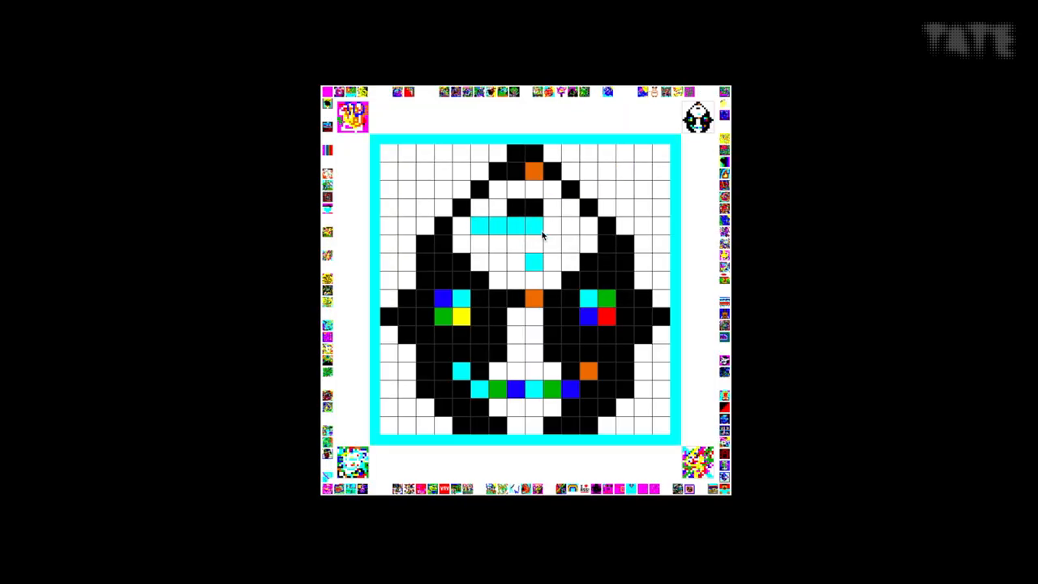
pyautogui.click(497, 254)
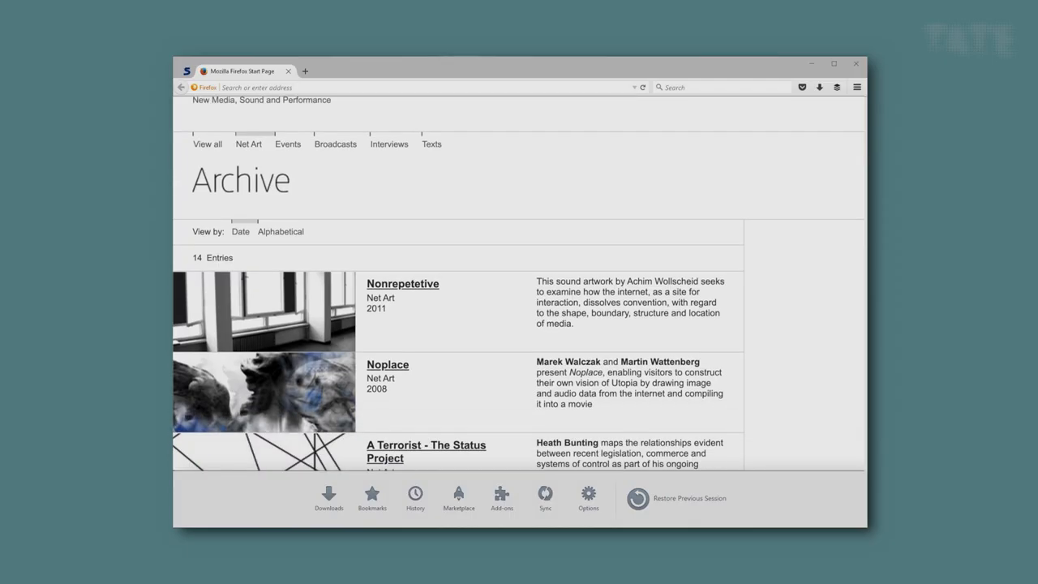
# - Scroll the archive to Uncomfortable Proximity, then show the View all list with Text entries
pyautogui.scroll(-3)
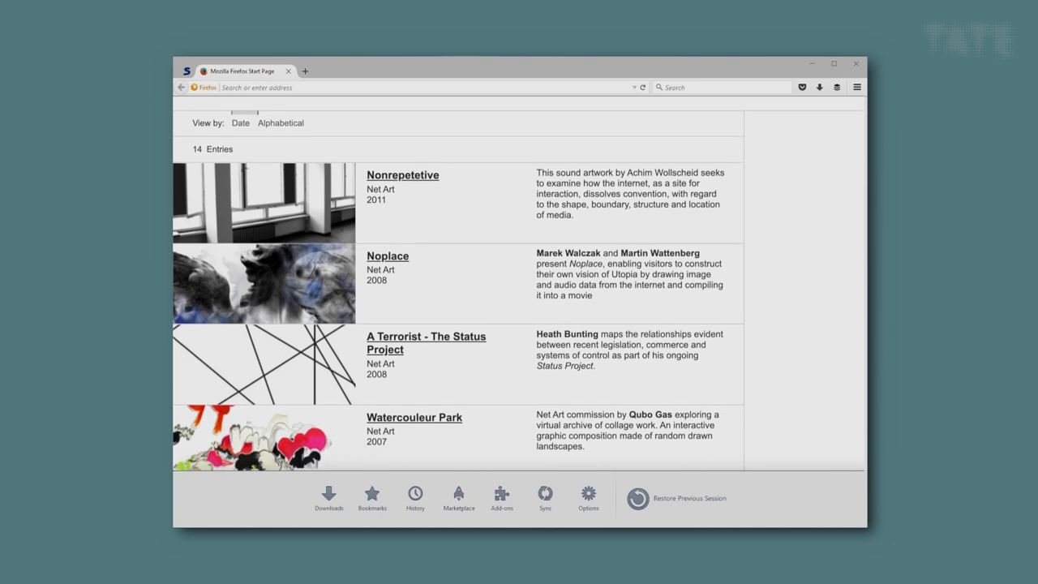
pyautogui.scroll(-3)
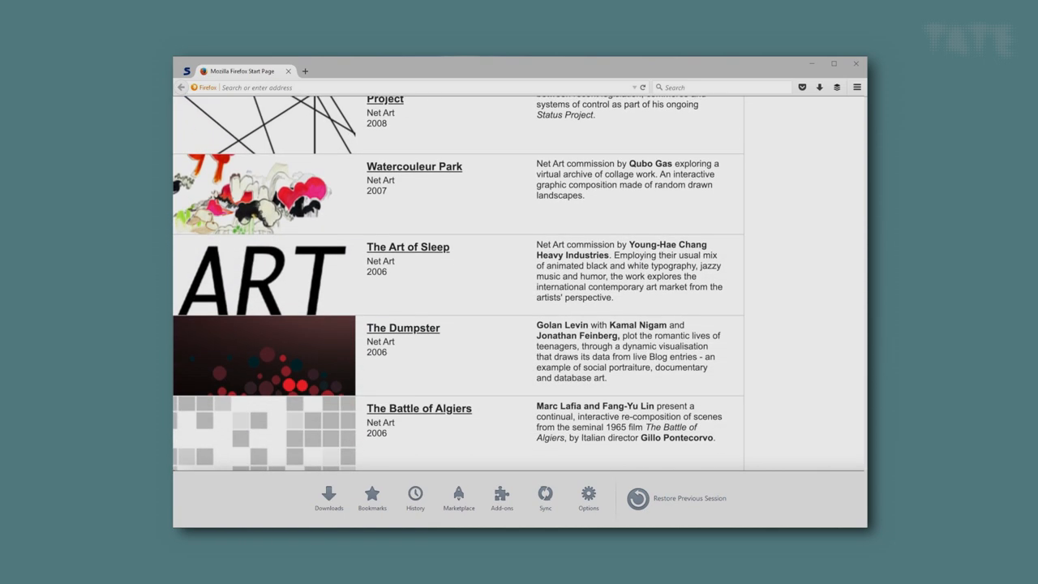
pyautogui.scroll(-3)
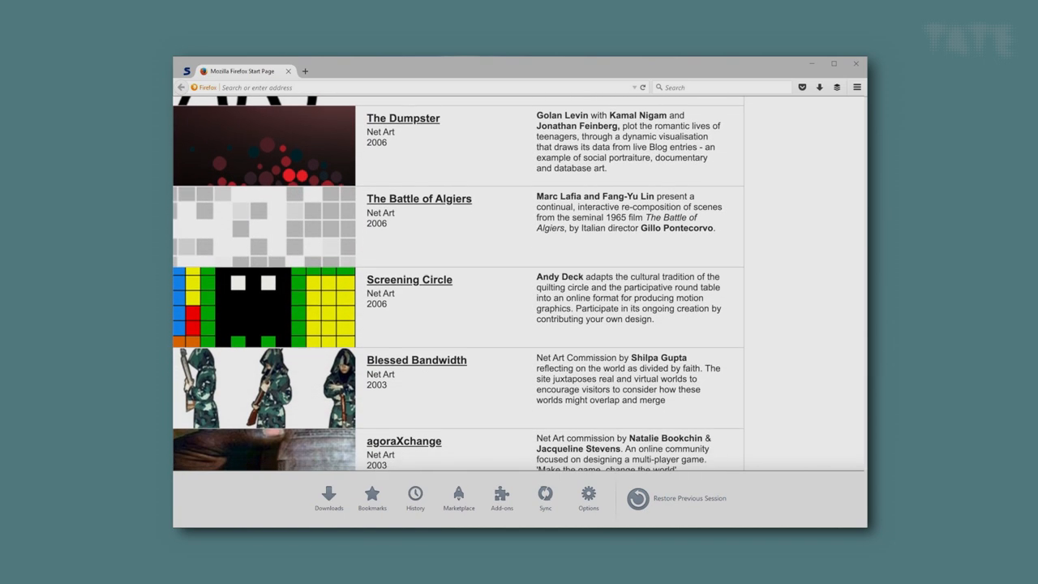
pyautogui.scroll(-3)
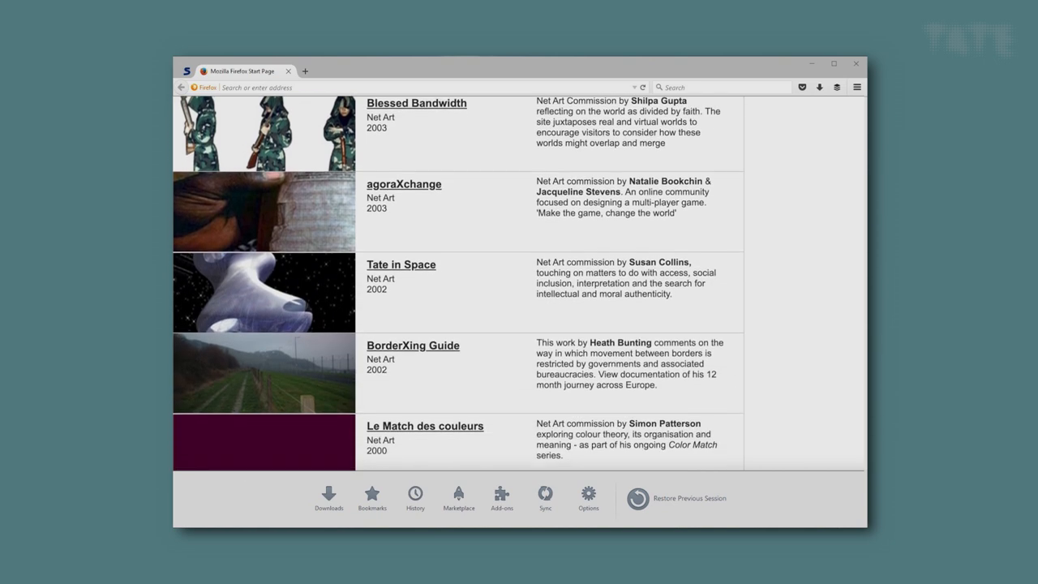
pyautogui.scroll(-3)
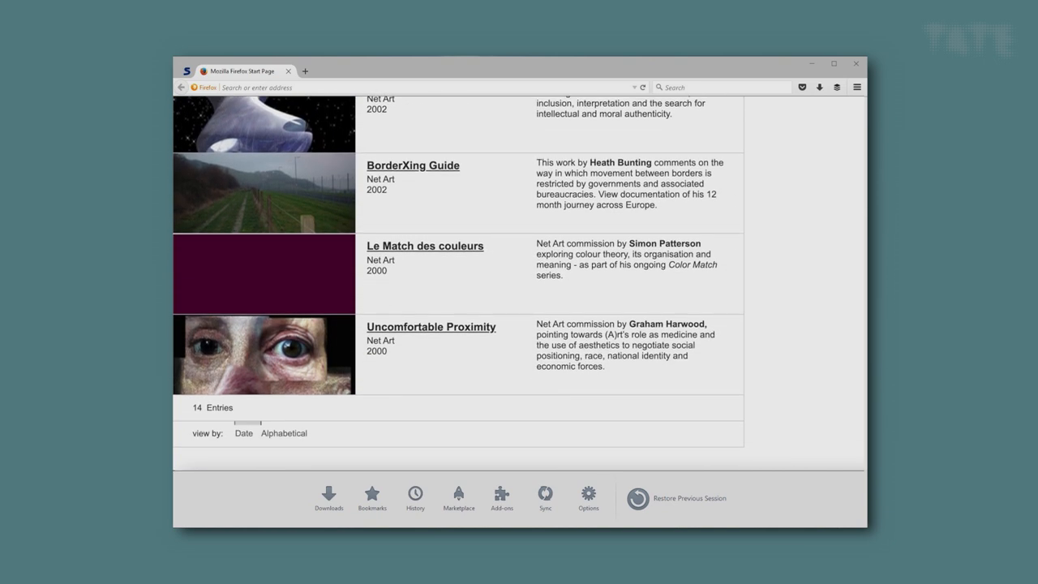
pyautogui.click(431, 326)
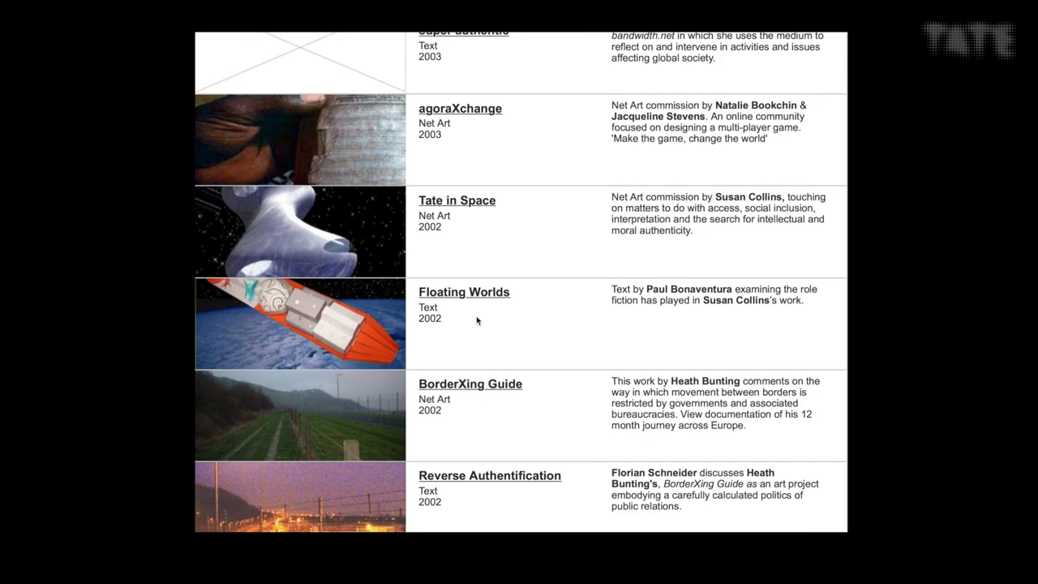
# - Launch Tate in Space, visit Visiting Information and Live Webcam, then the 2003 Tate homepage
pyautogui.click(457, 200)
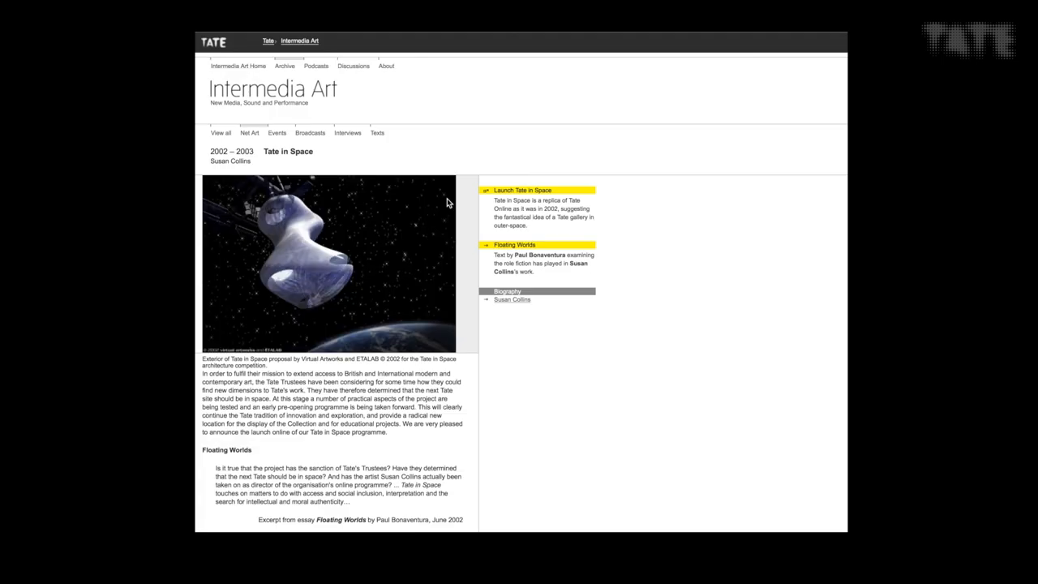
pyautogui.click(522, 190)
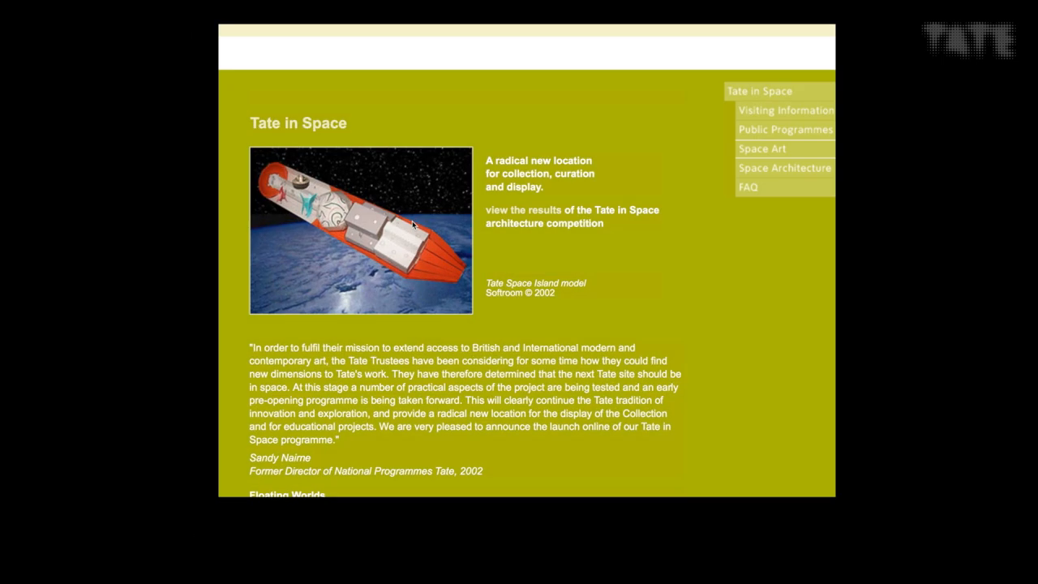
pyautogui.click(785, 109)
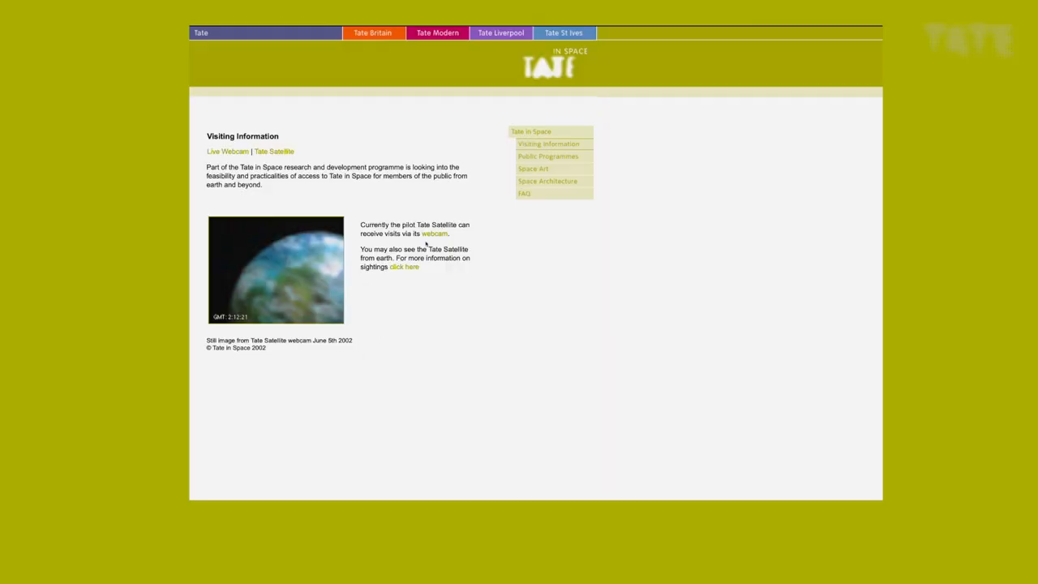
pyautogui.click(227, 151)
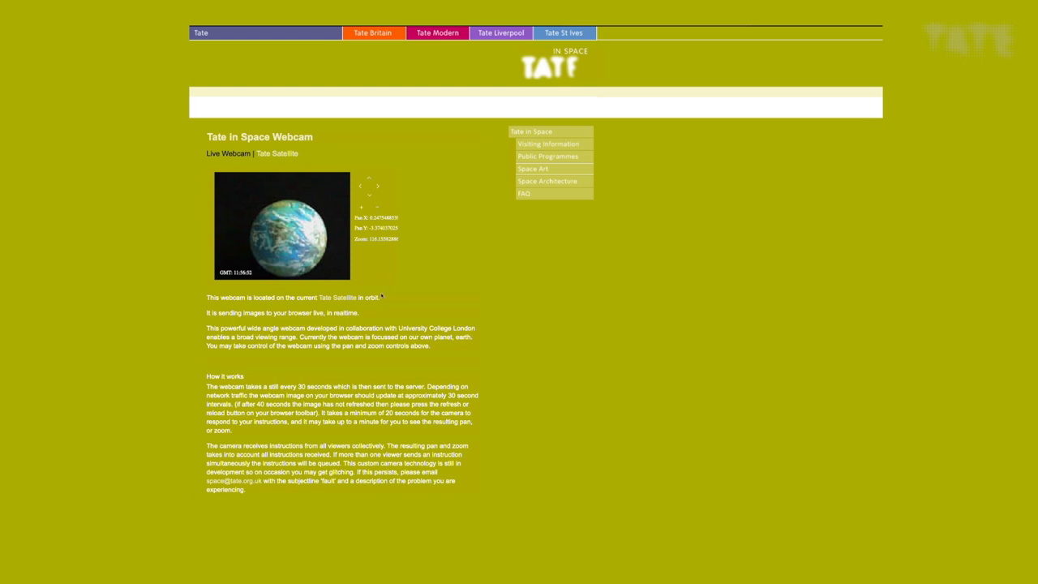
pyautogui.click(547, 181)
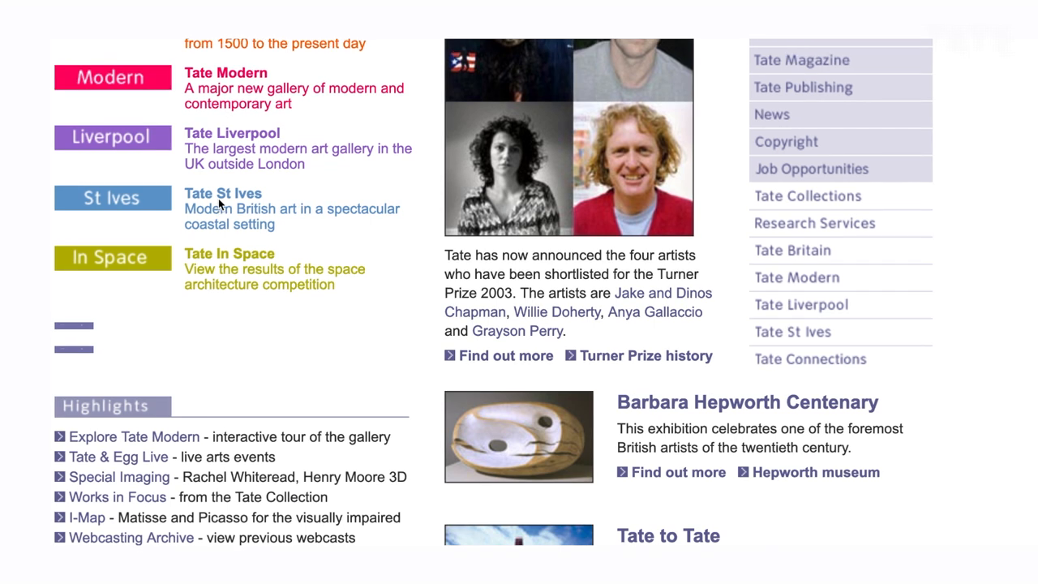
pyautogui.scroll(3)
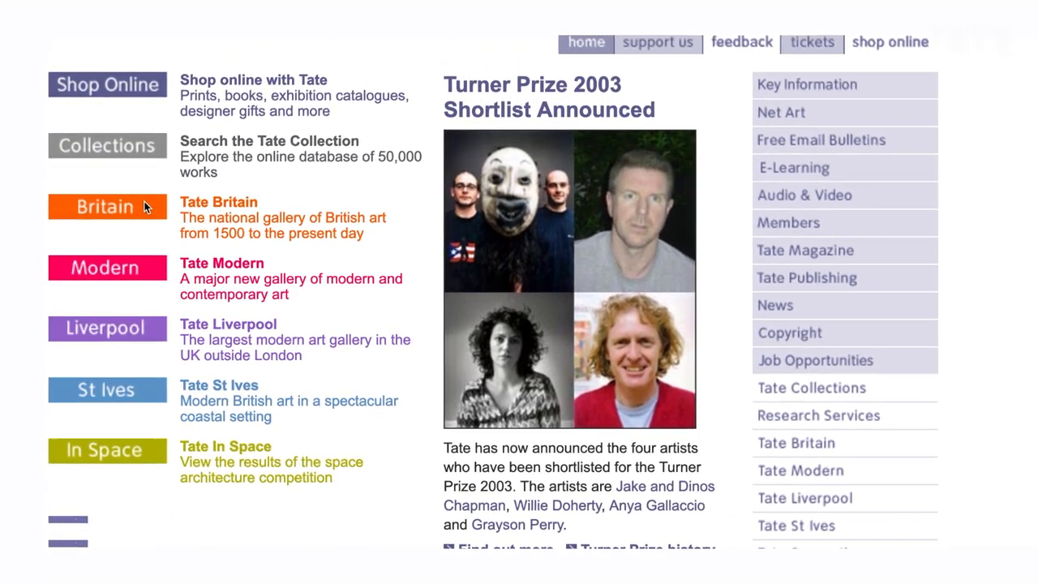
pyautogui.moveTo(121, 464)
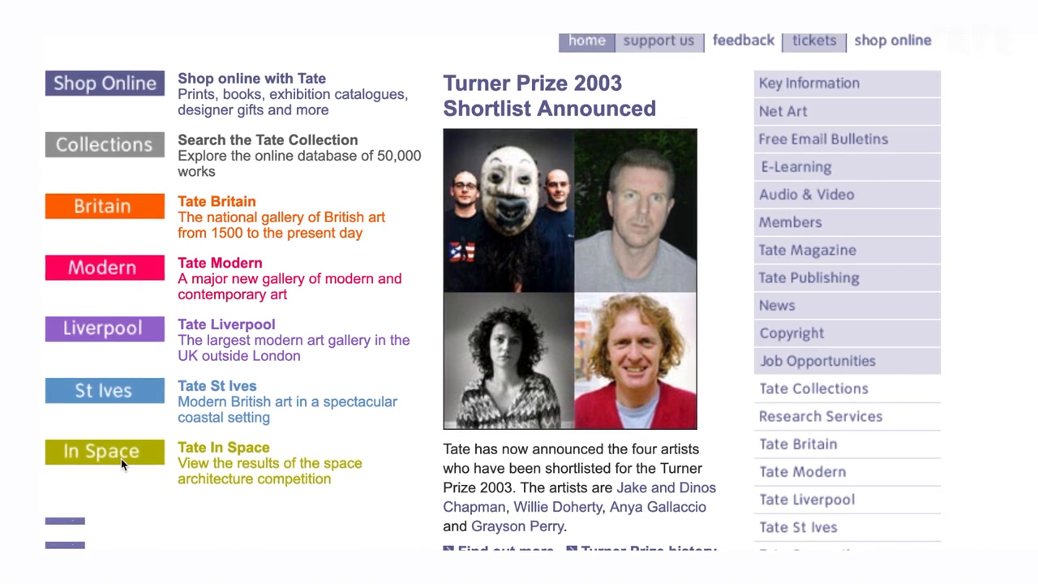